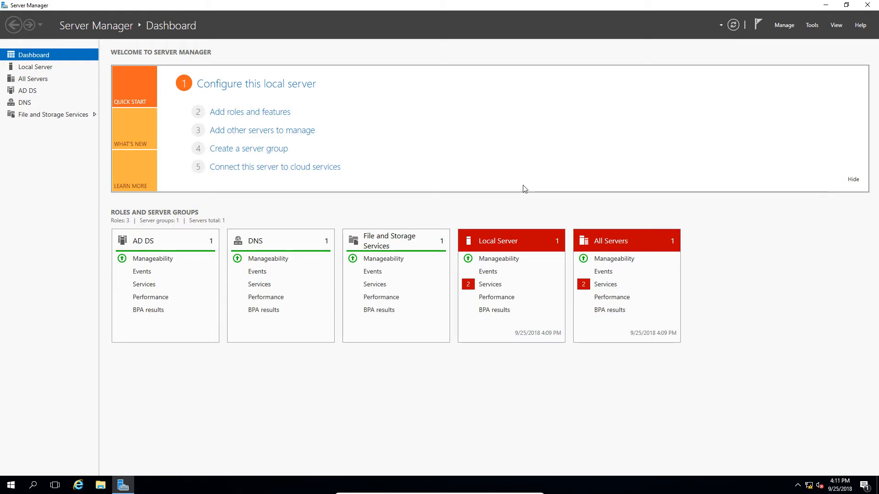
pyautogui.moveTo(514, 225)
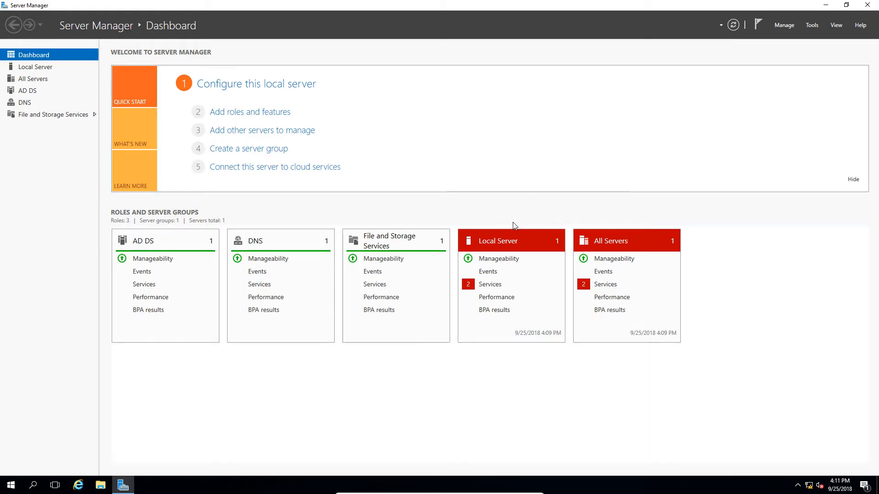
pyautogui.moveTo(512, 217)
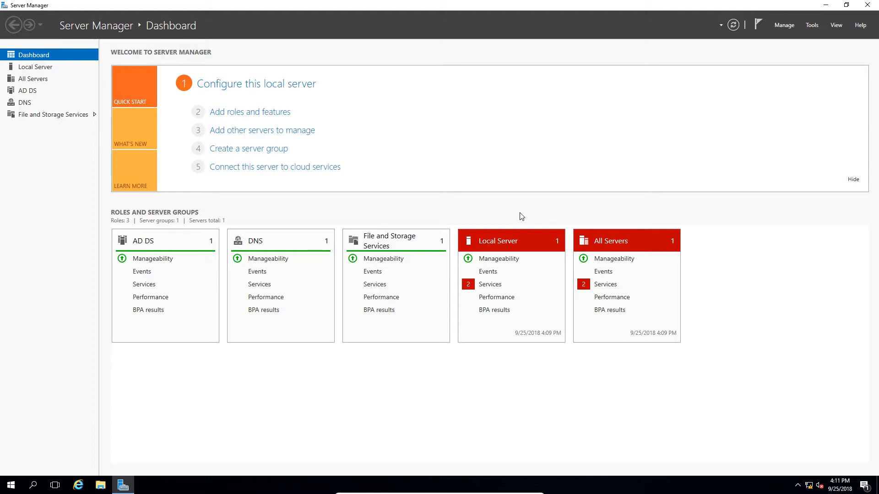
pyautogui.moveTo(602, 180)
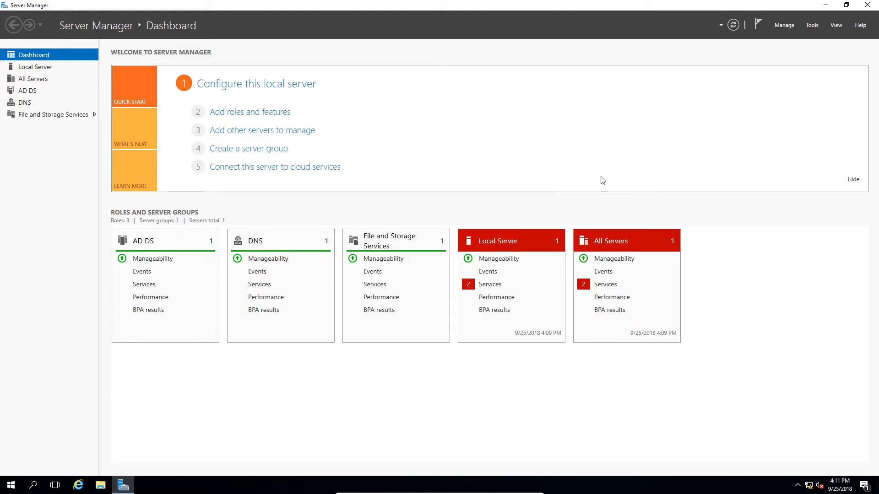
# Launch Active Directory Administrative Center from Server Manager's Tools menu.
pyautogui.click(811, 24)
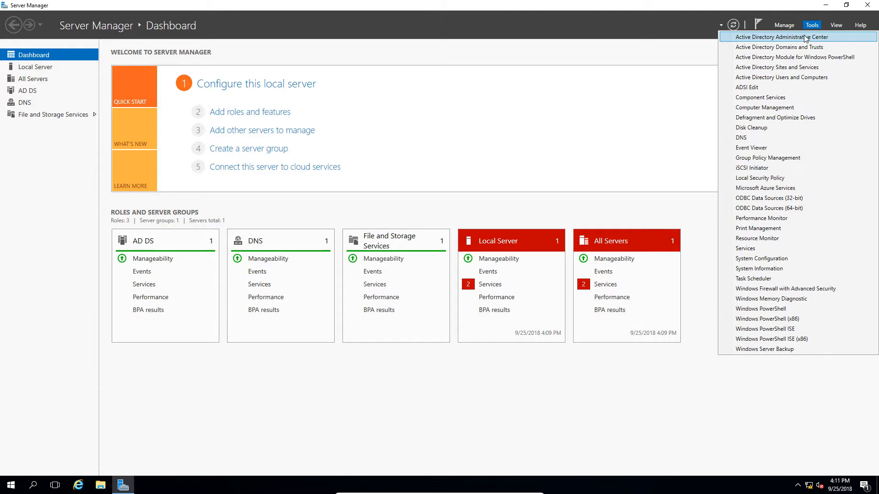
pyautogui.click(780, 37)
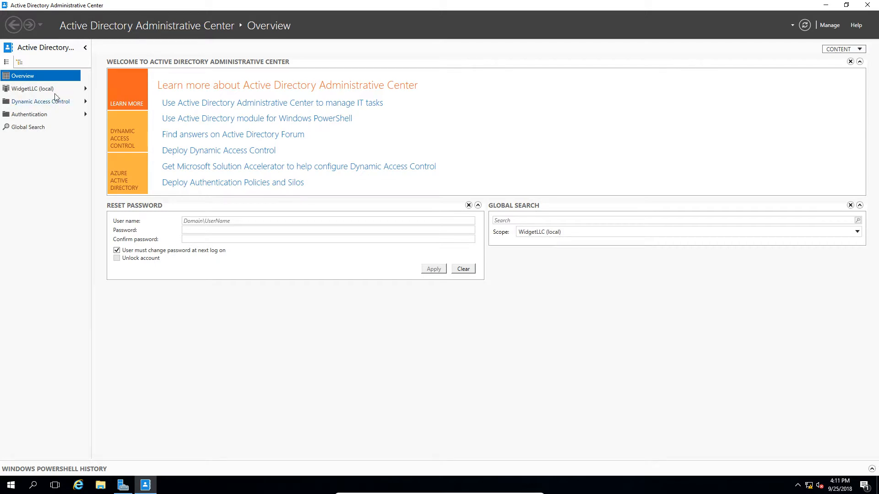
# Expand the WidgetLLC (local) domain and select Deleted Objects, then Users.
pyautogui.click(32, 89)
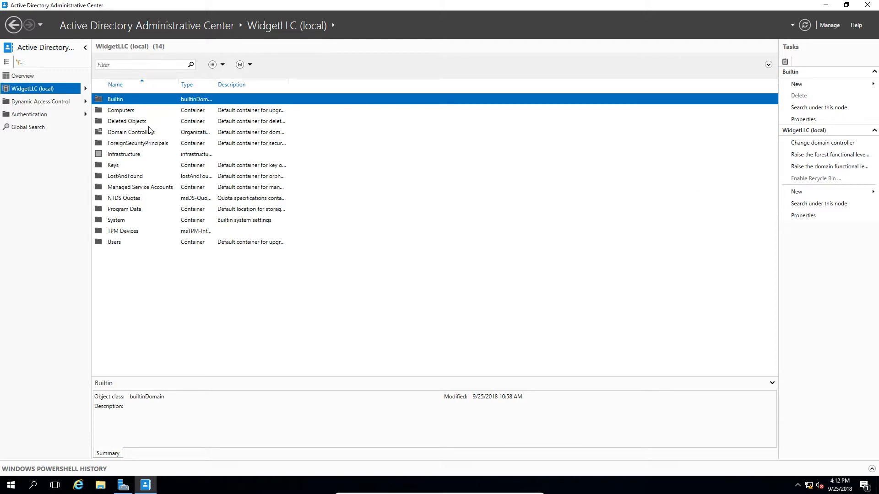
pyautogui.click(126, 120)
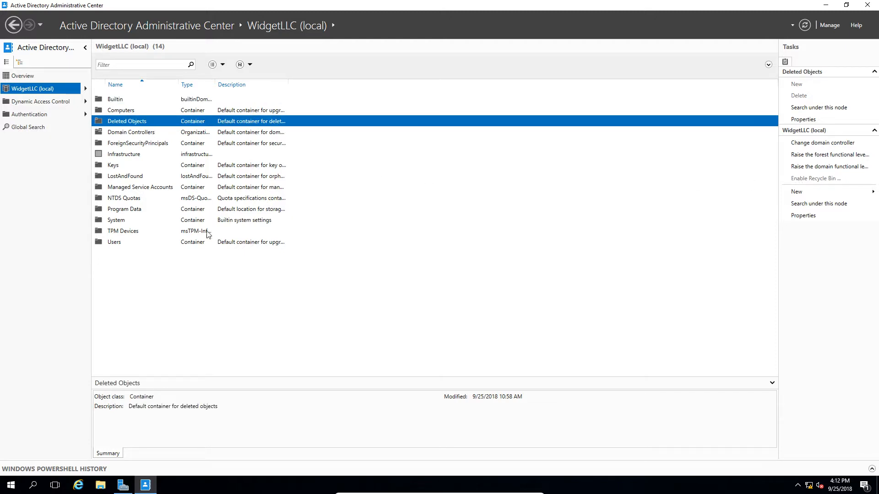
pyautogui.moveTo(176, 248)
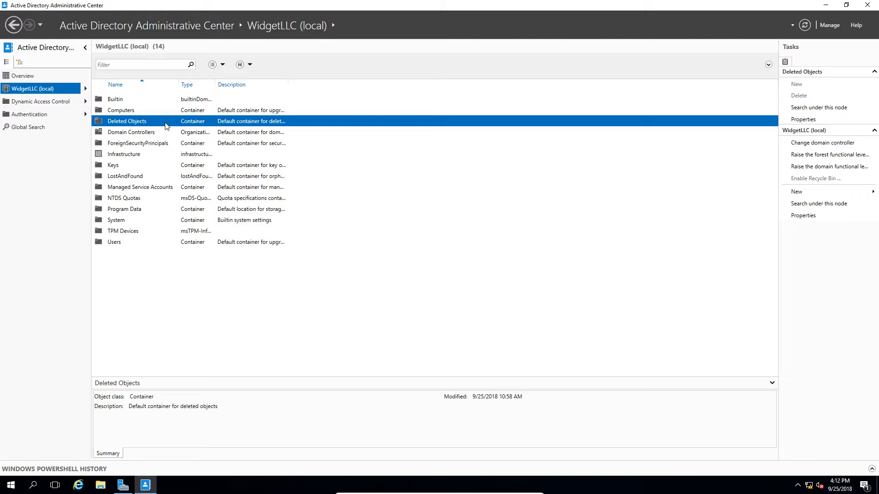
pyautogui.click(114, 242)
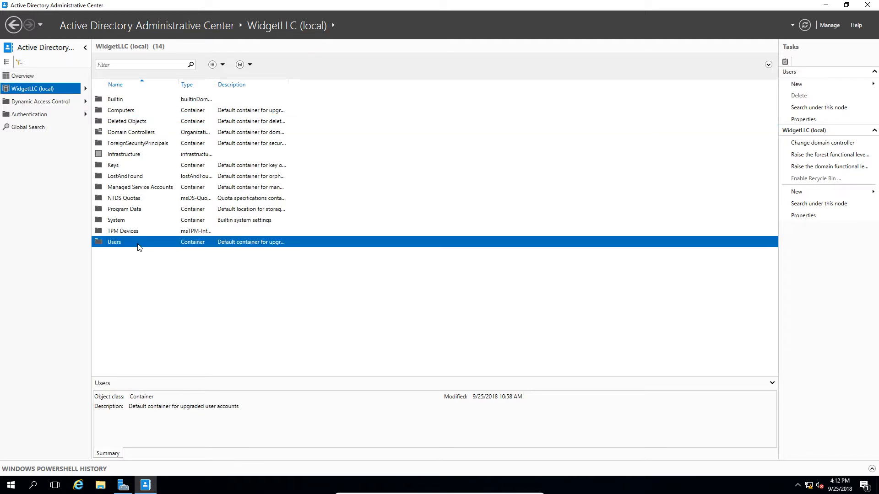
# Open the Users container and delete the Template user, confirming the deletion.
pyautogui.doubleClick(115, 242)
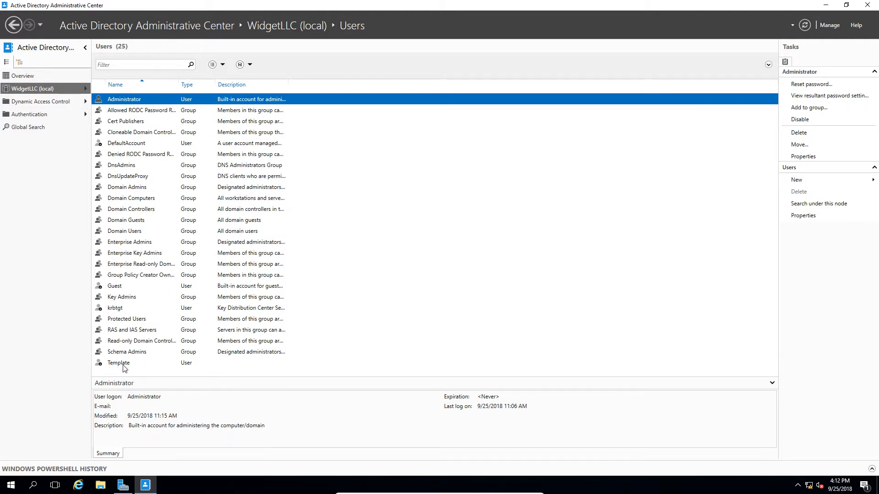
pyautogui.rightClick(119, 362)
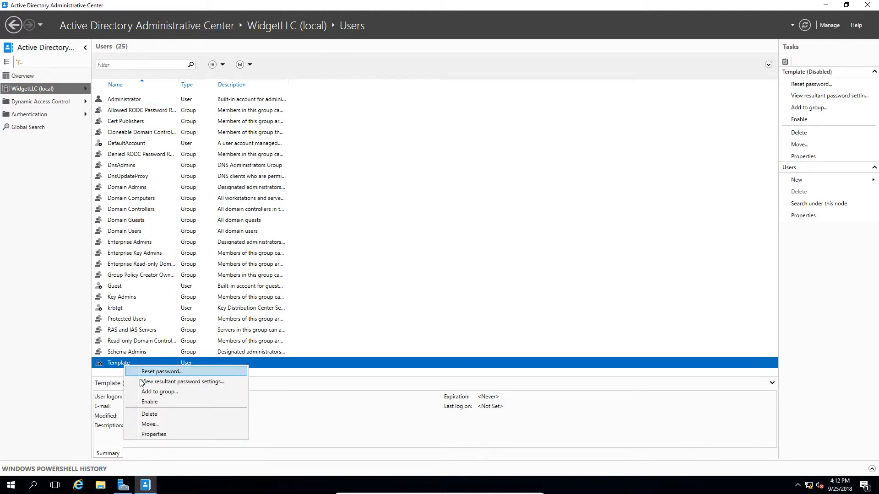
pyautogui.click(149, 413)
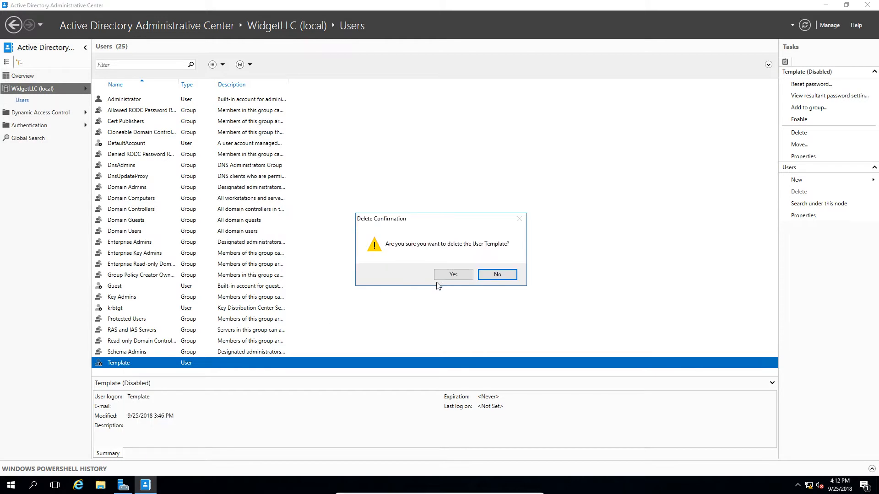
pyautogui.click(452, 275)
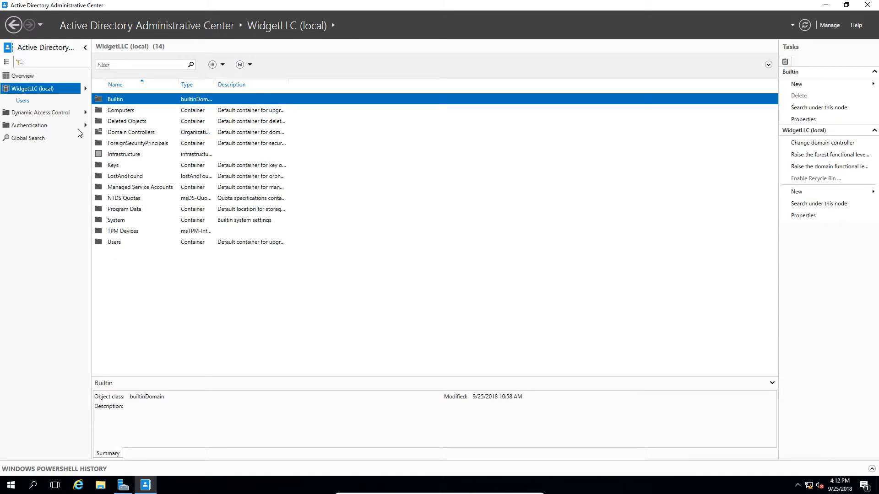
# Open Deleted Objects and restore the Template user to its original location.
pyautogui.click(127, 121)
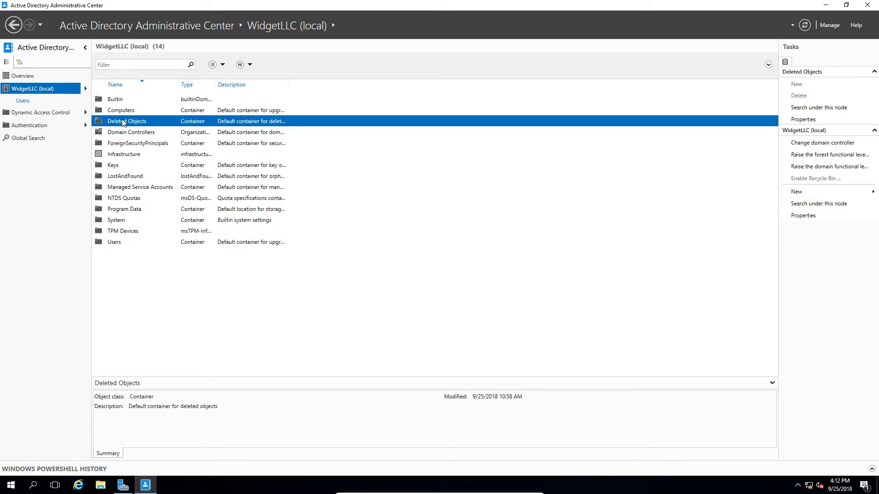
pyautogui.doubleClick(126, 121)
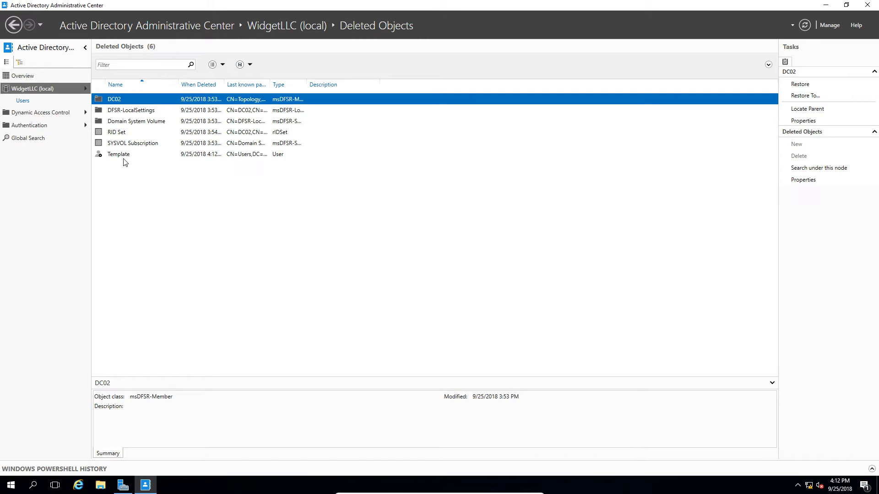
pyautogui.click(118, 154)
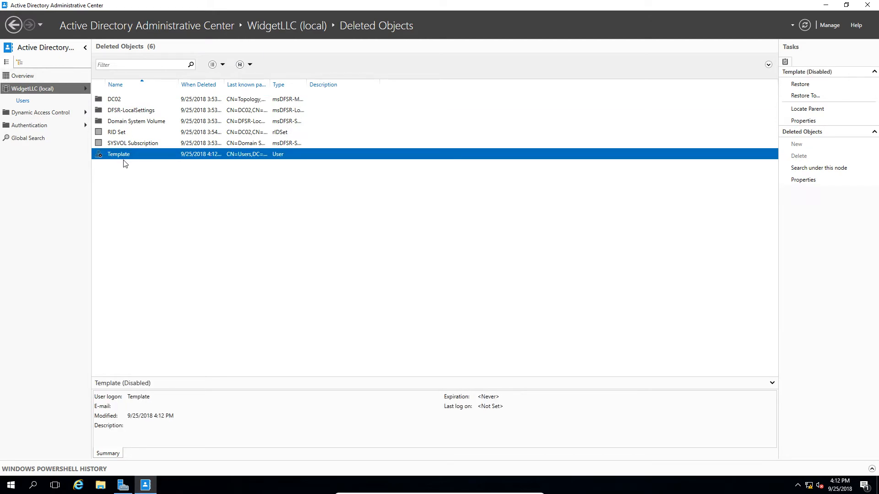
pyautogui.rightClick(118, 154)
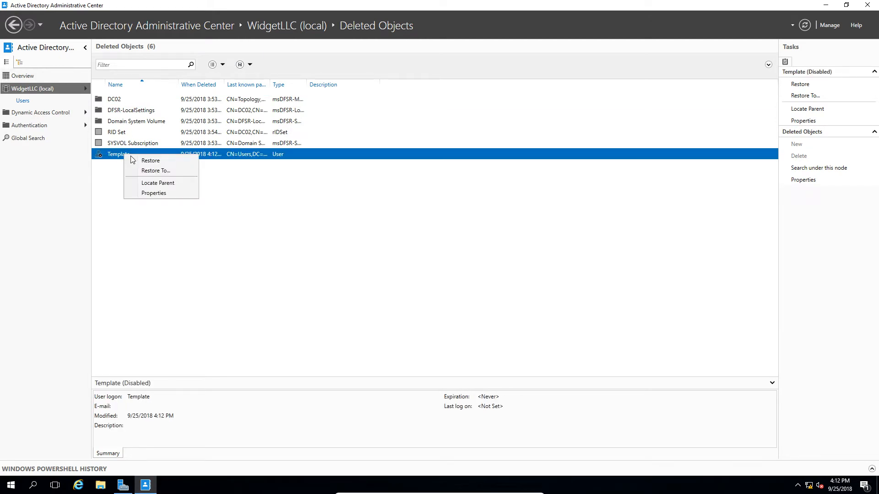
pyautogui.click(150, 160)
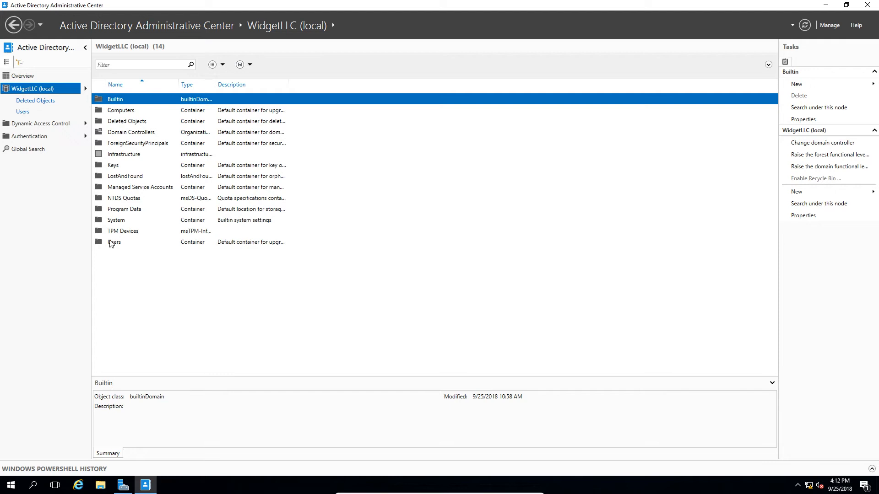
# Open Users and confirm the restored Template user is listed.
pyautogui.click(114, 242)
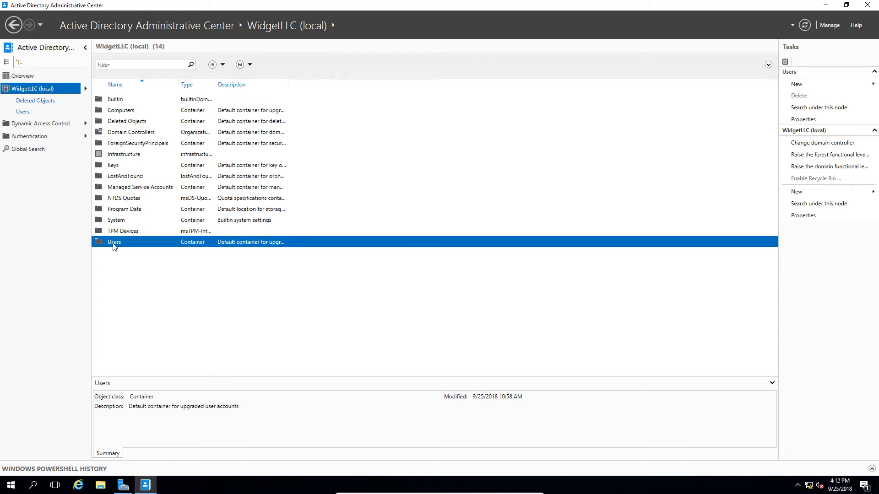
pyautogui.doubleClick(114, 241)
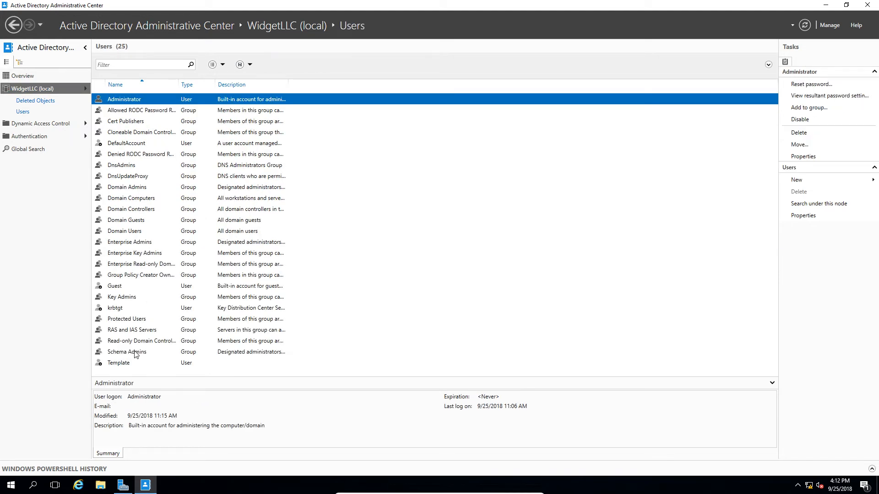
pyautogui.click(118, 362)
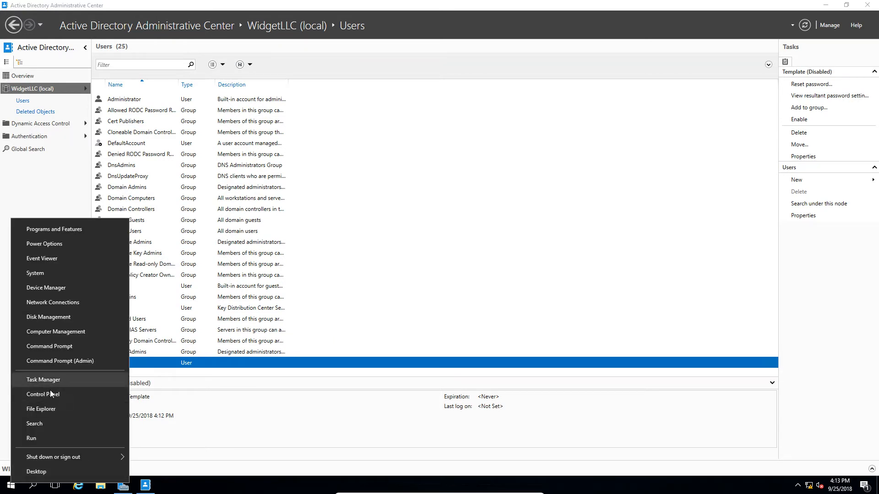
# Launch 'powershell' from the Run dialog with administrative privileges.
pyautogui.click(31, 438)
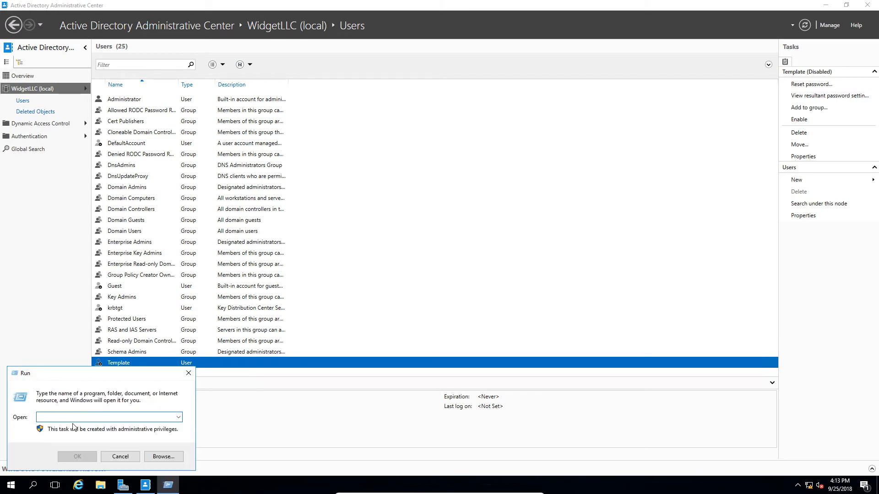
pyautogui.write('powersh')
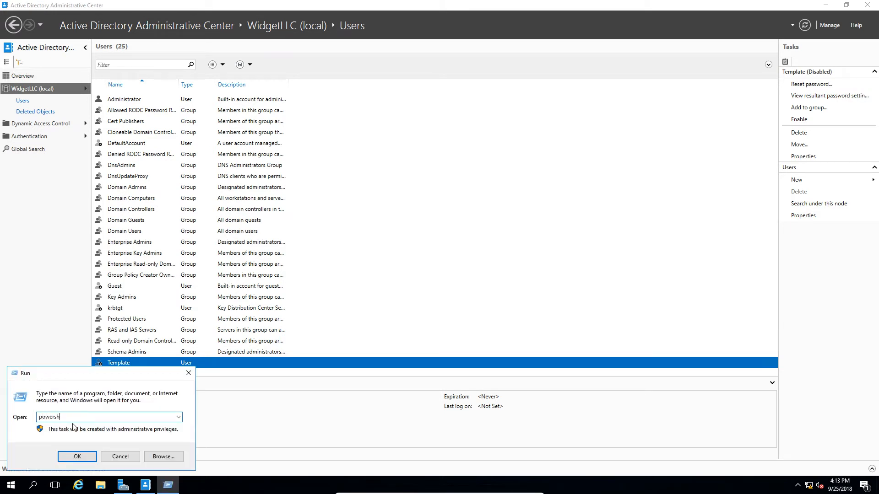
pyautogui.write('e')
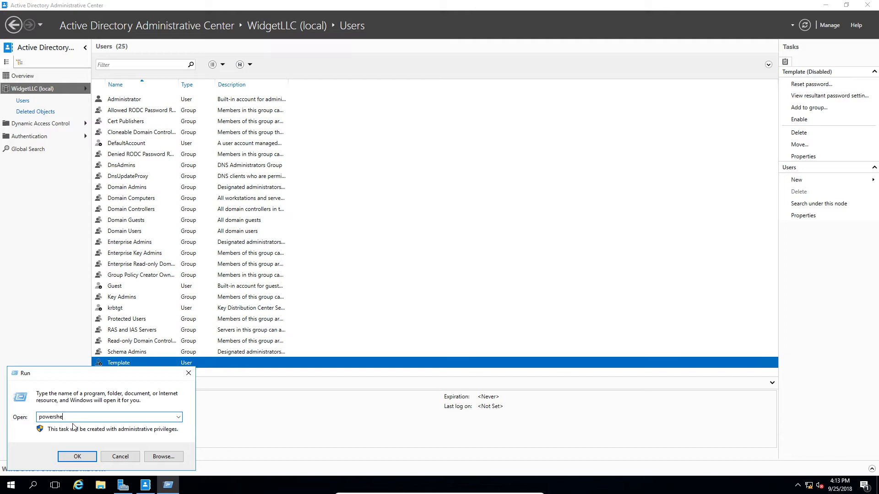
pyautogui.click(77, 456)
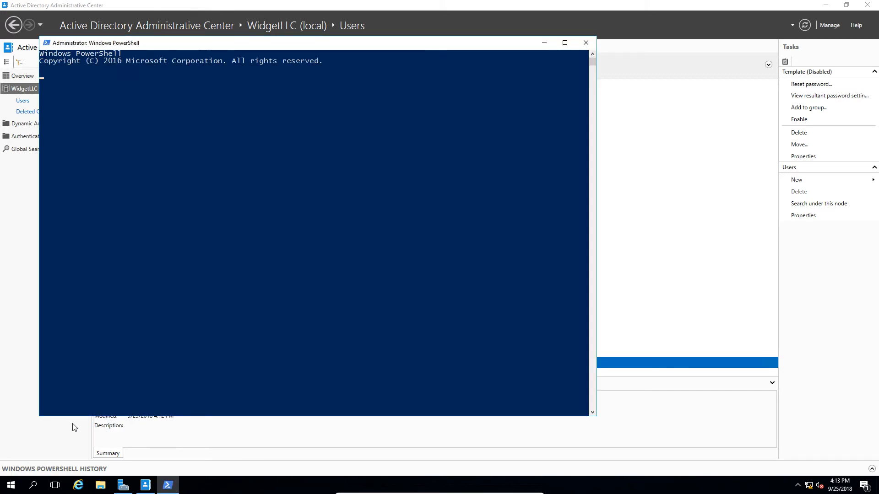
# Run 'repadmin /syncall' in PowerShell to replicate across domain controllers.
pyautogui.write('repadmin')
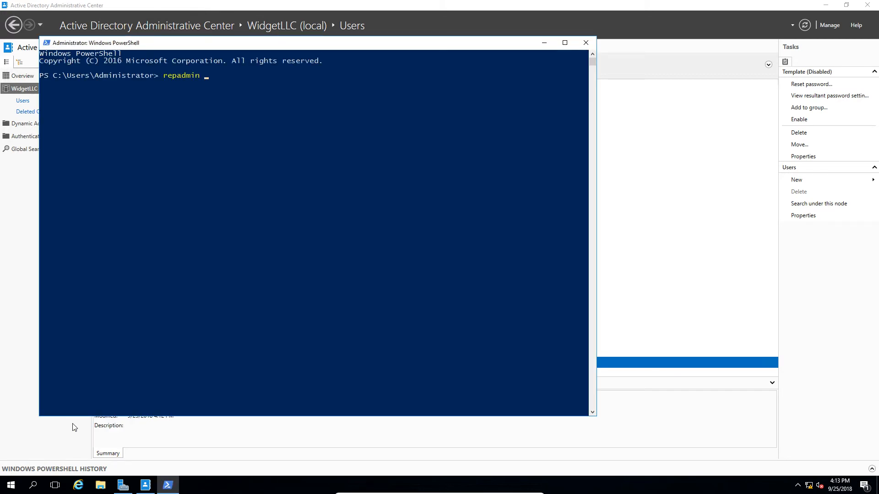
pyautogui.write('/syn')
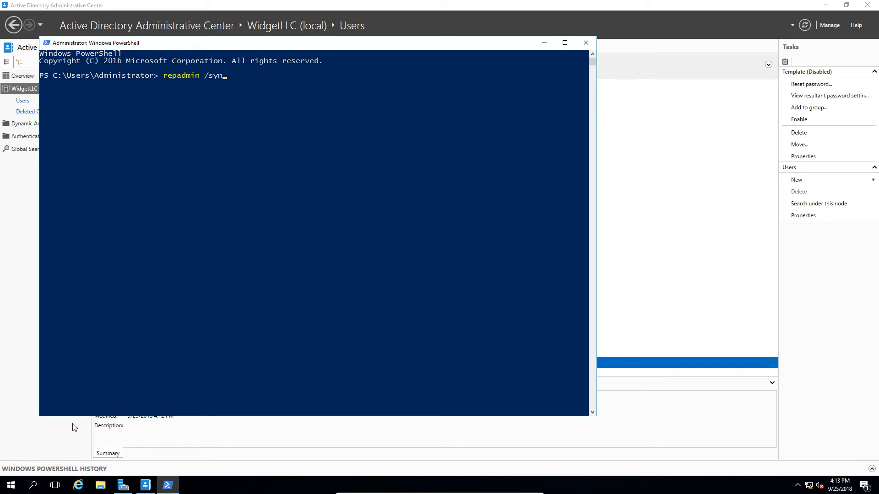
pyautogui.write('call')
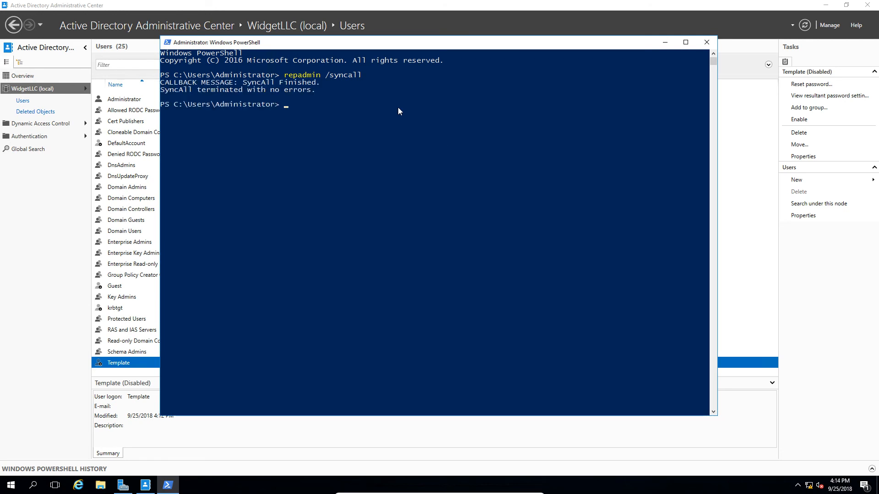
pyautogui.moveTo(348, 105)
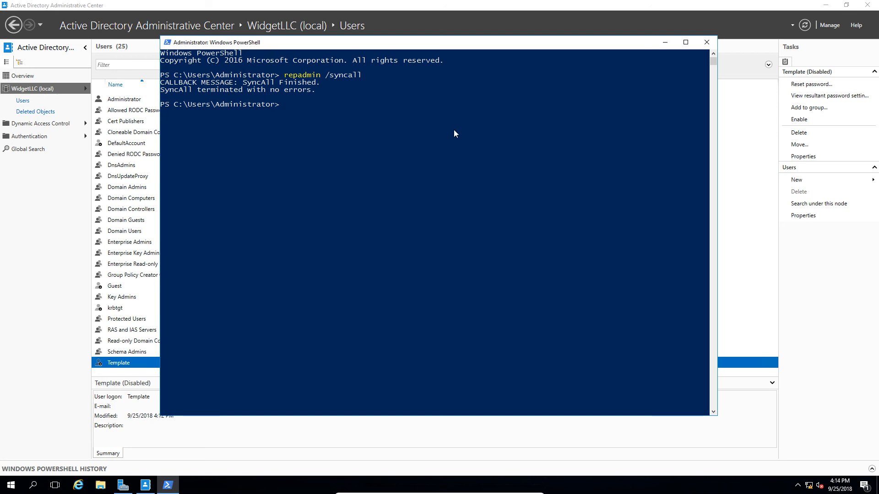
pyautogui.moveTo(480, 145)
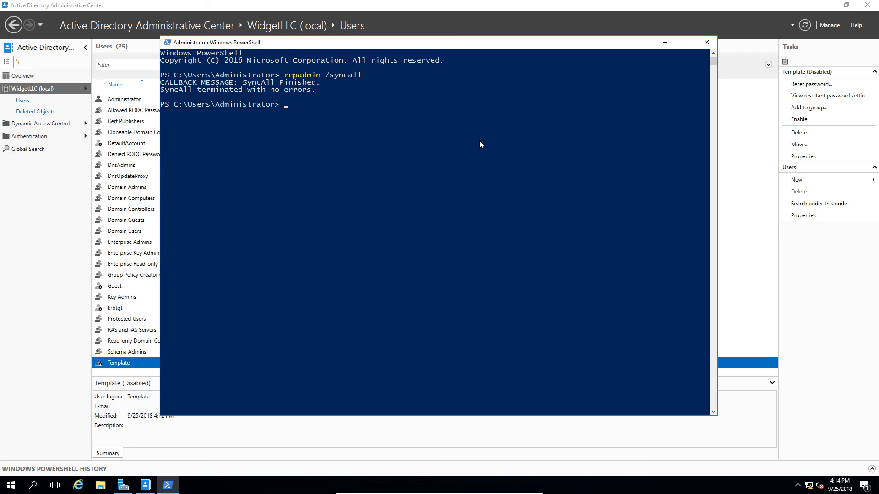
pyautogui.moveTo(566, 116)
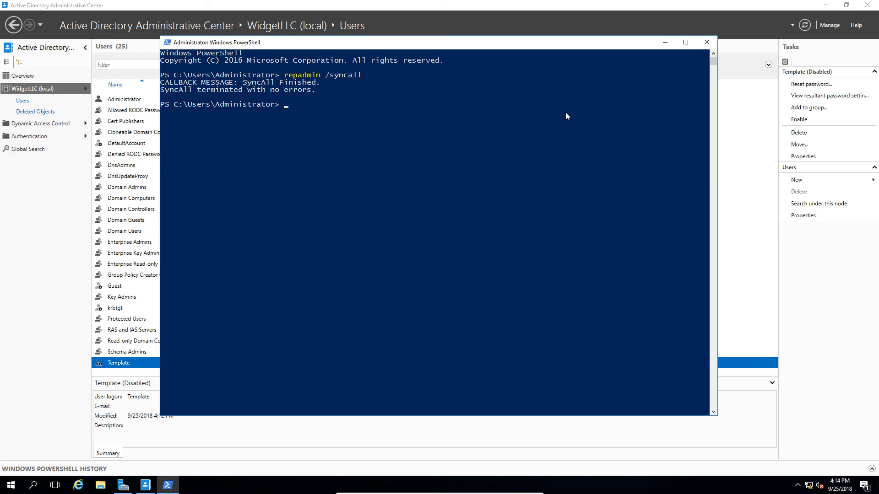